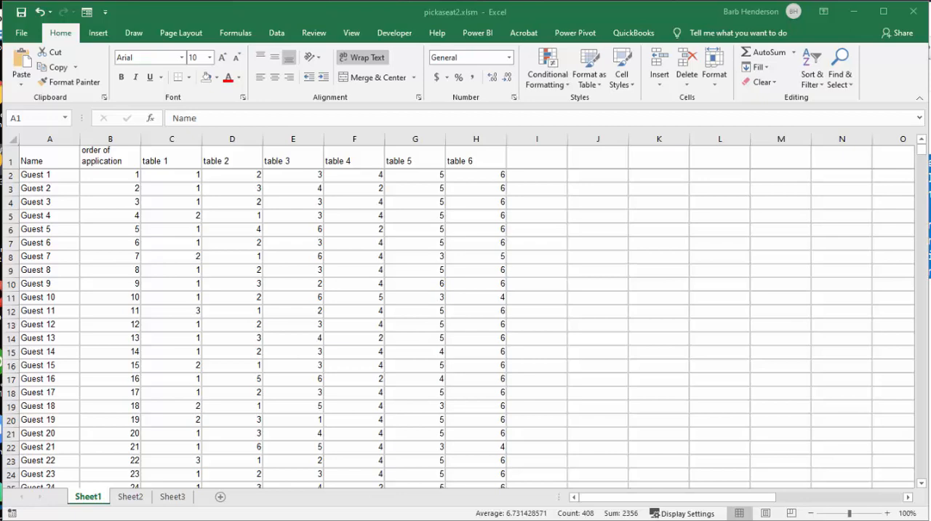
mouse_move(396, 27)
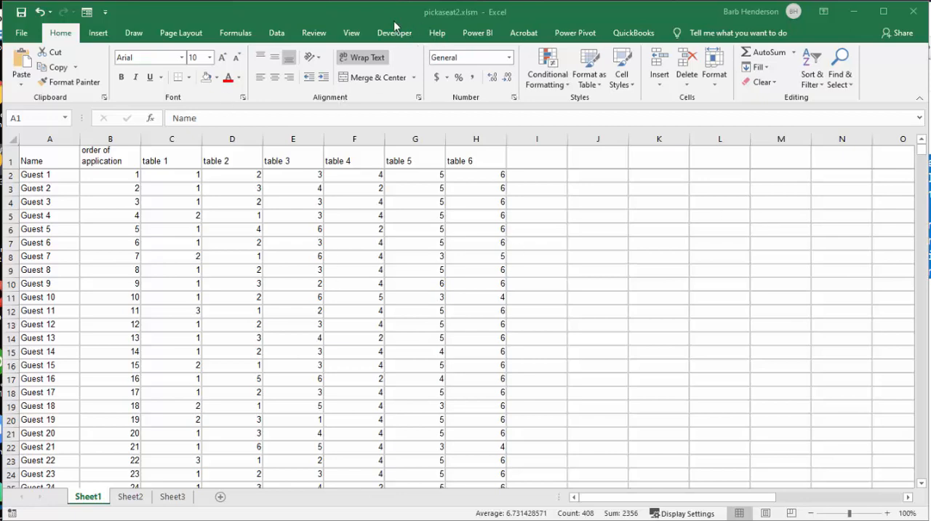
Run the pickyourseat macro from the Developer Macros list with 8 guests per table.
click(395, 33)
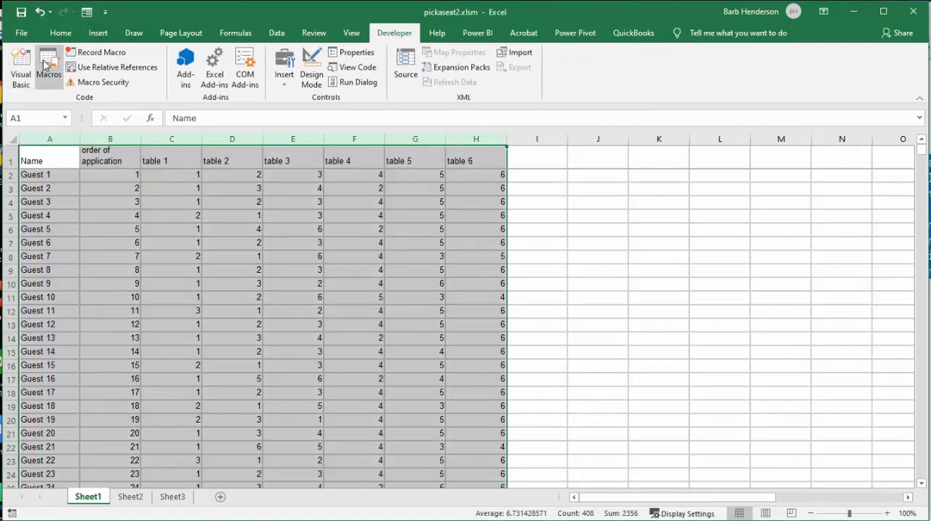
click(48, 65)
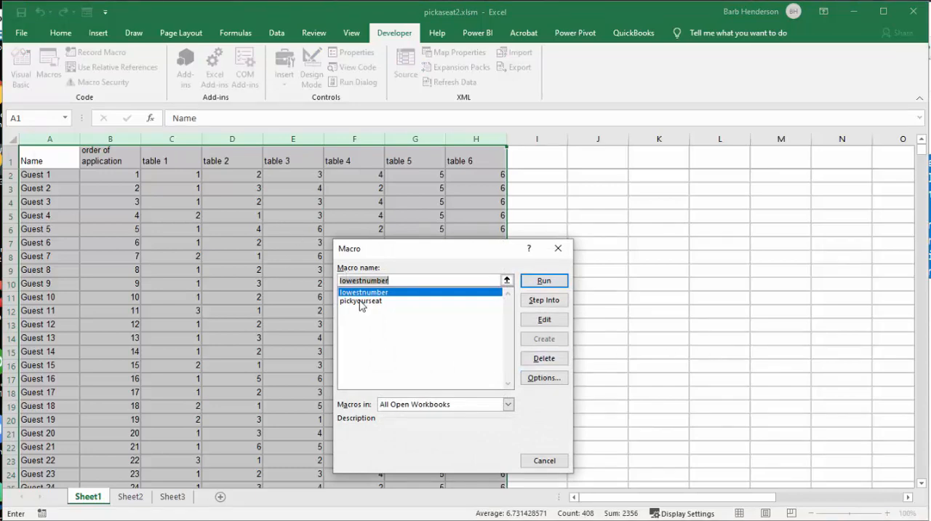
click(360, 300)
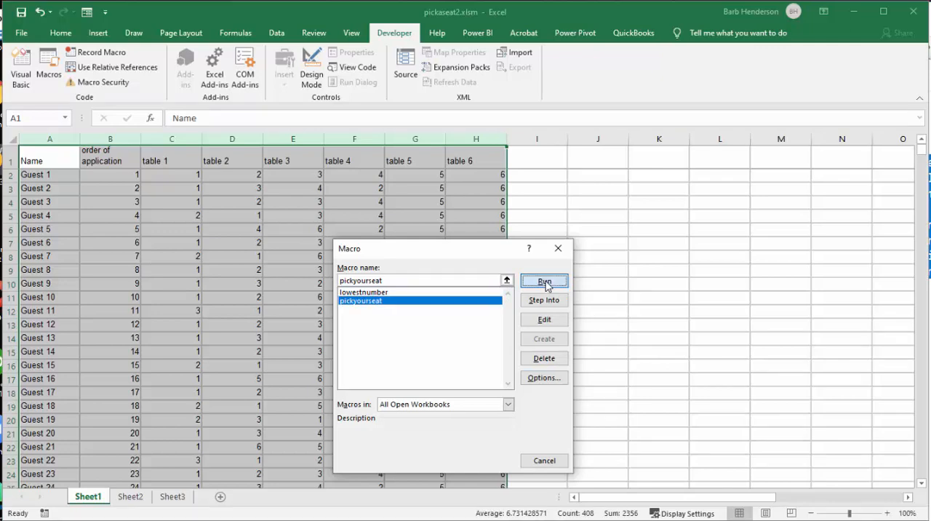
click(544, 282)
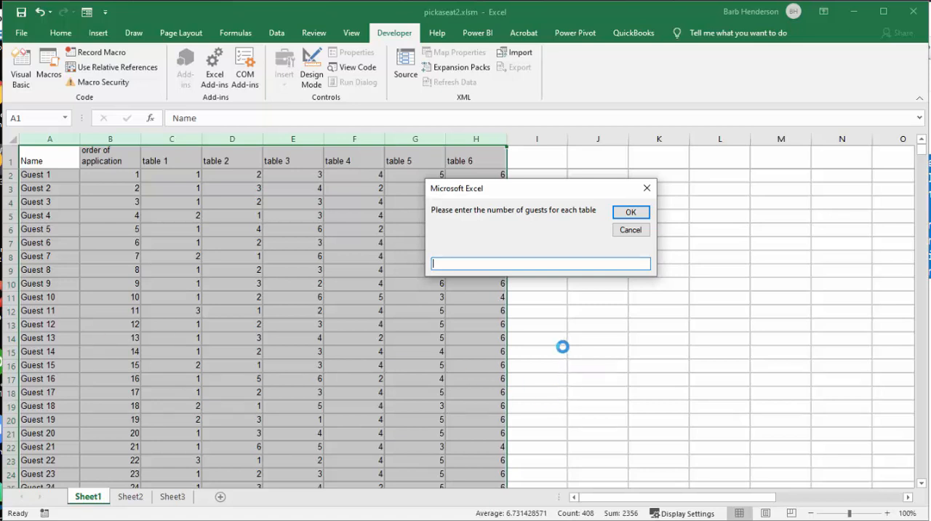
text(8)
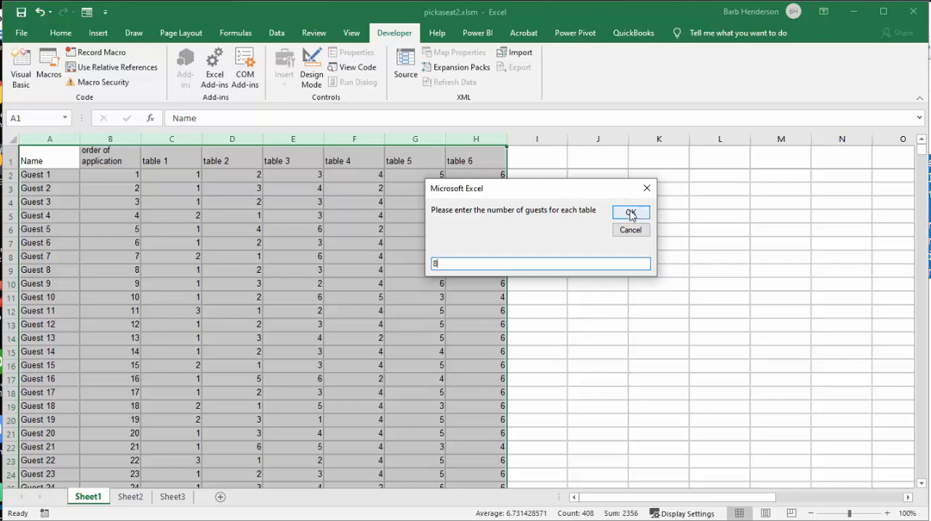
click(630, 212)
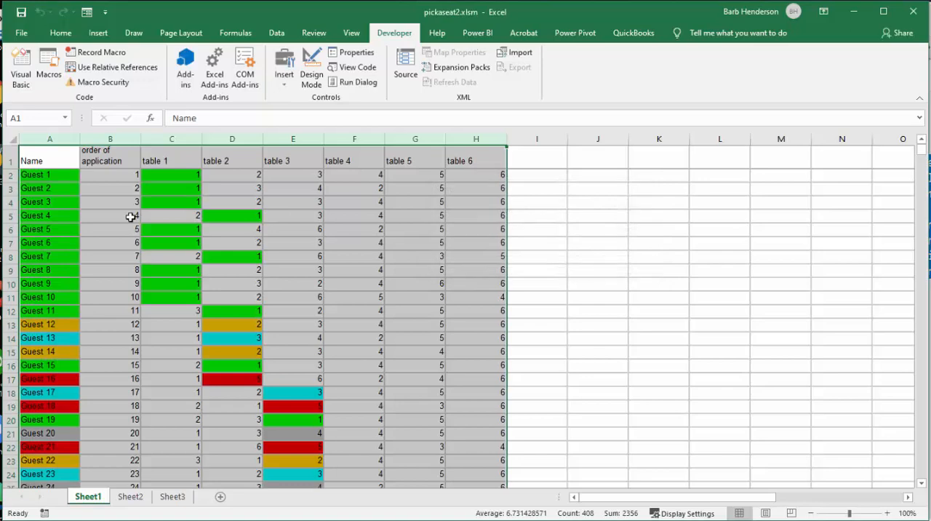
mouse_move(55, 294)
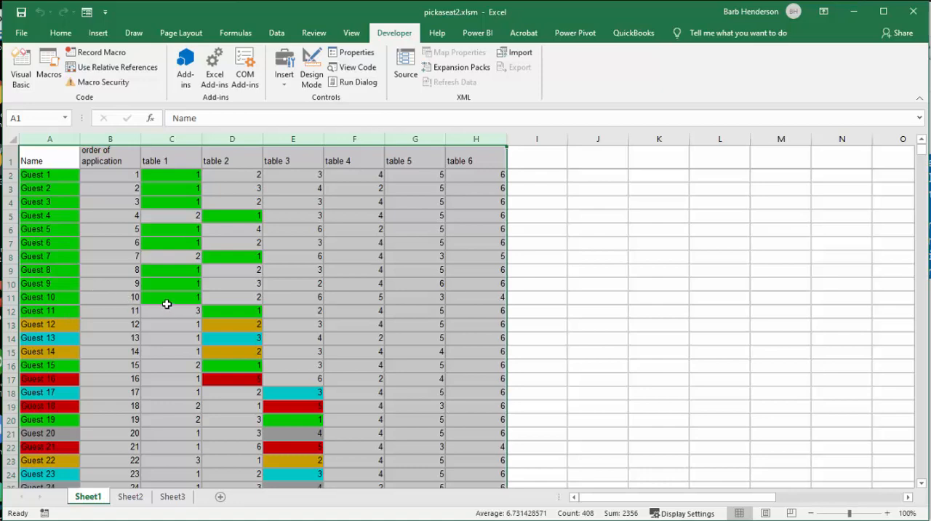
mouse_move(184, 180)
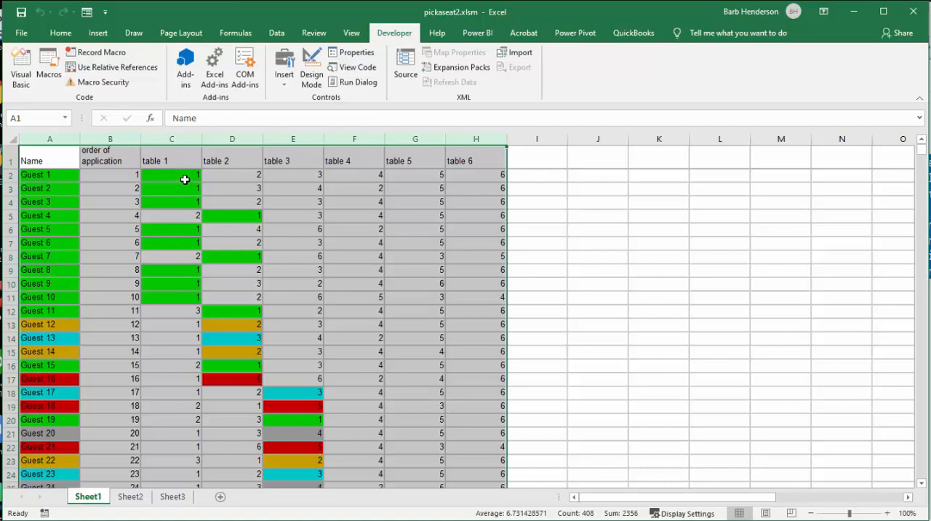
mouse_move(116, 340)
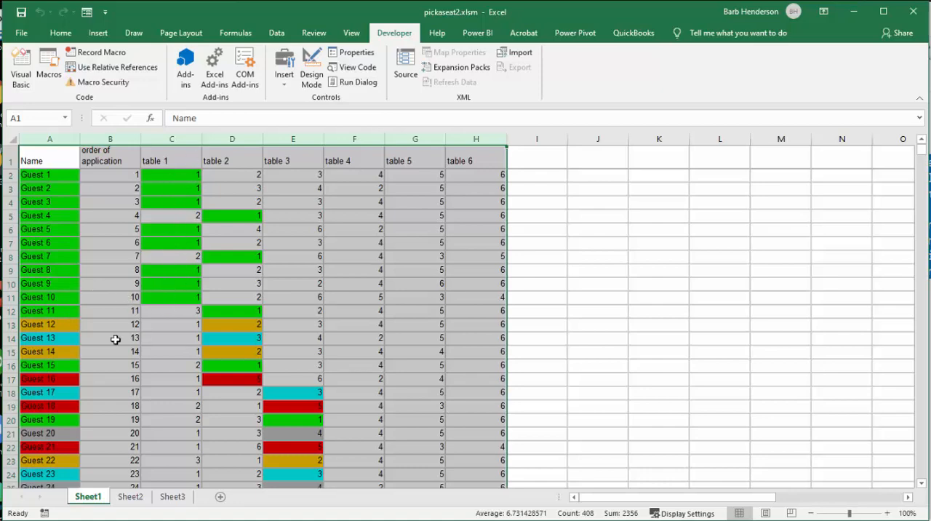
mouse_move(218, 358)
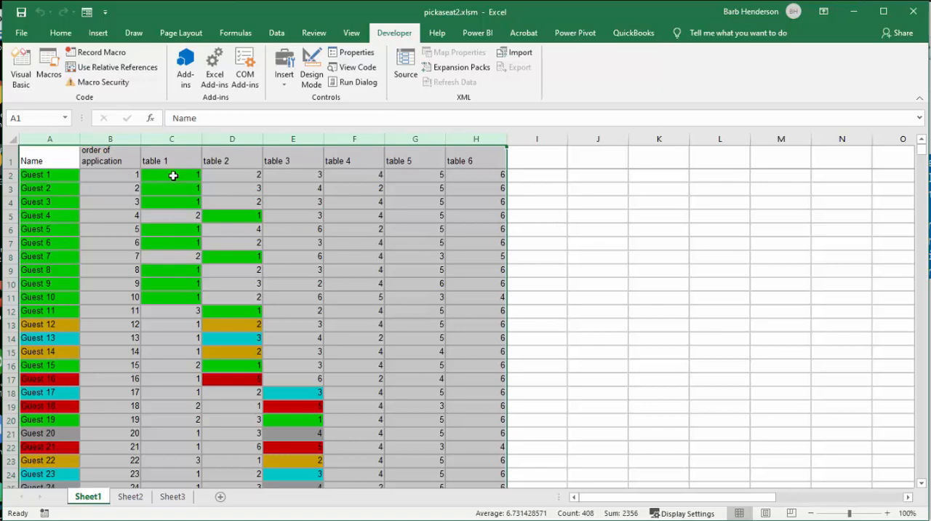
mouse_move(239, 211)
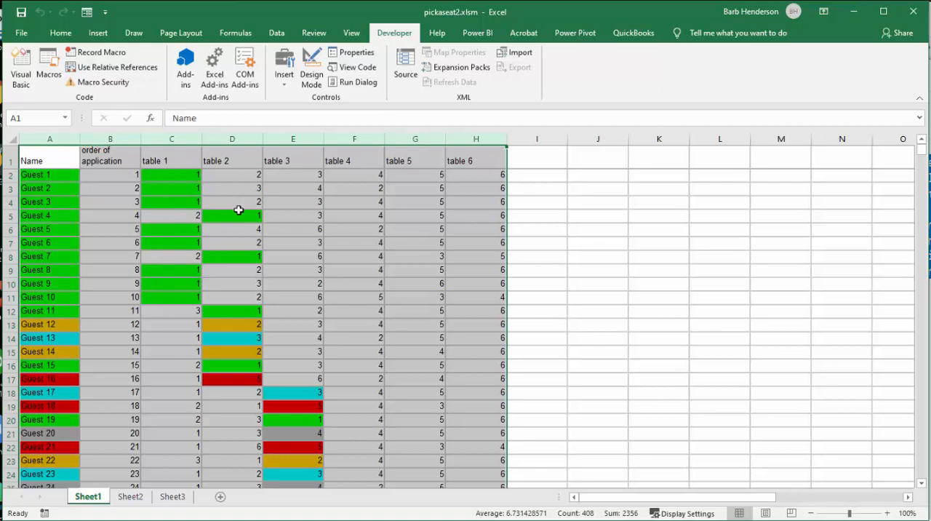
mouse_move(252, 384)
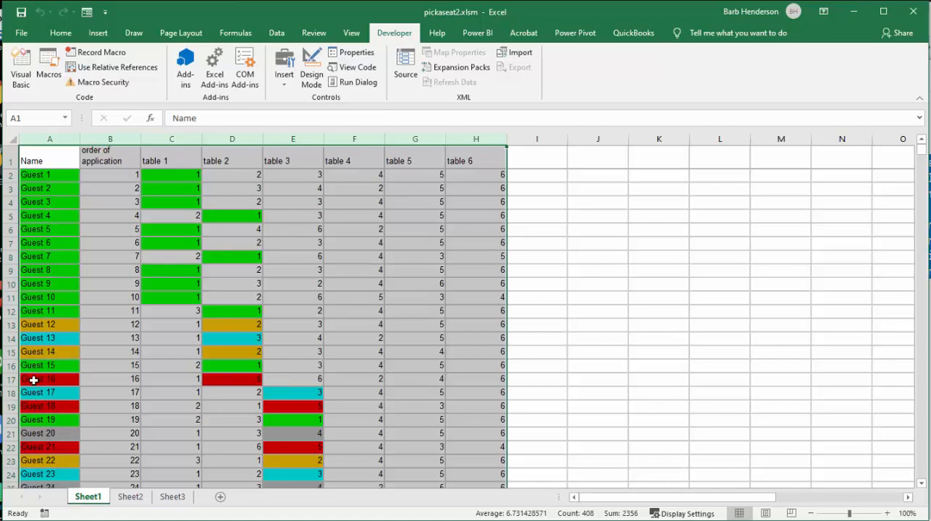
mouse_move(41, 393)
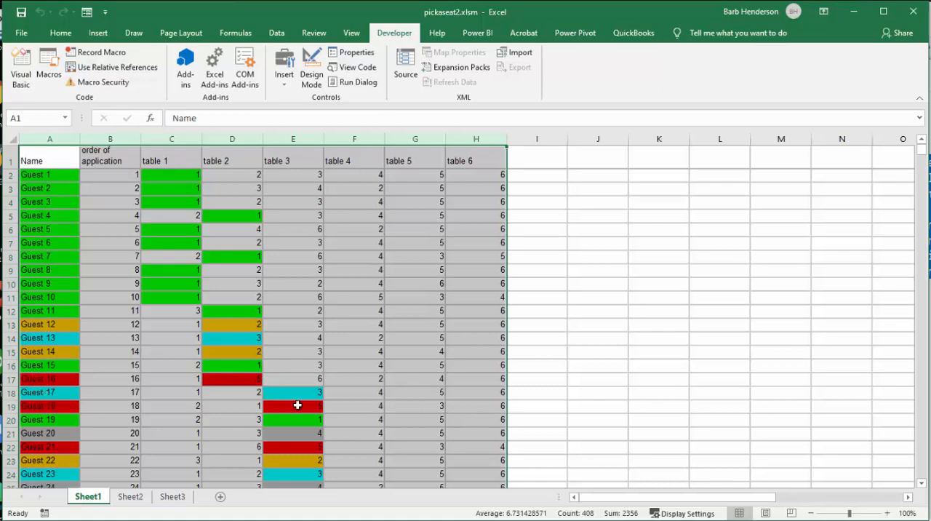
scroll(down, 3)
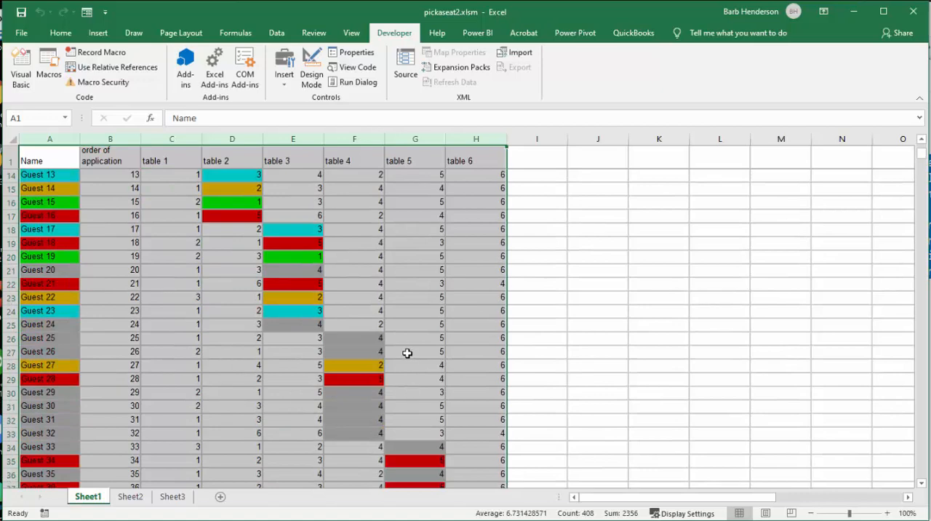
scroll(down, 3)
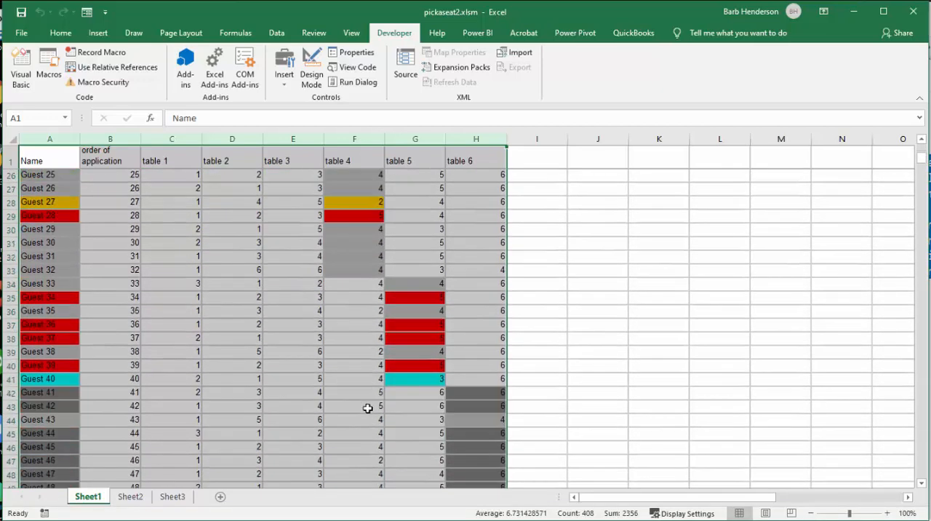
scroll(down, 3)
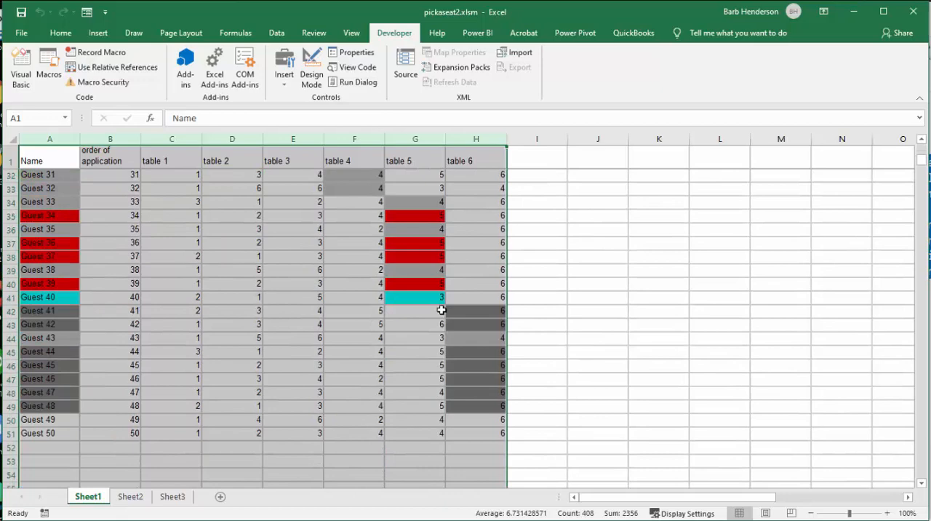
mouse_move(483, 413)
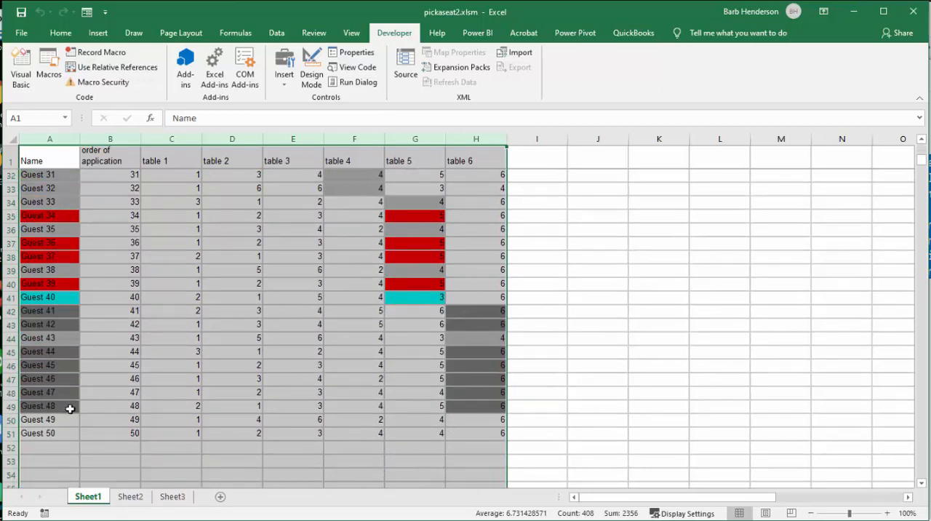
mouse_move(438, 402)
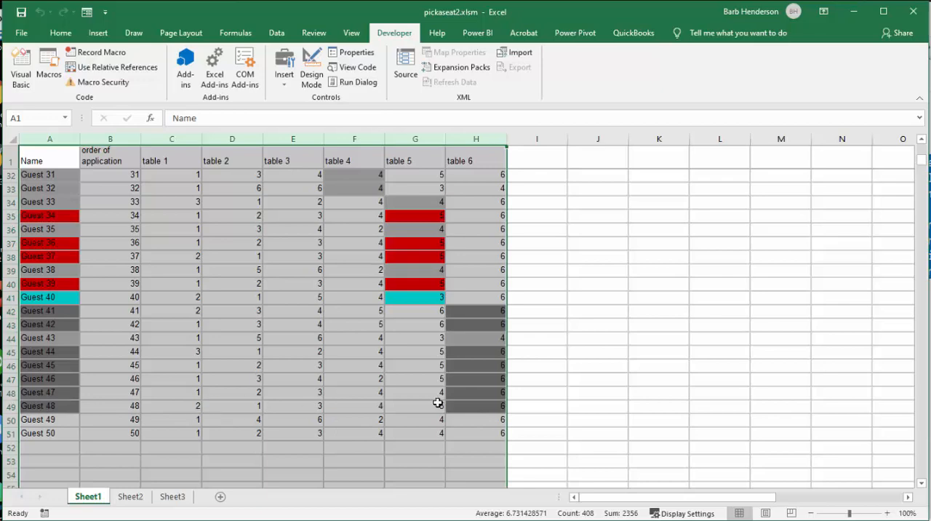
mouse_move(501, 343)
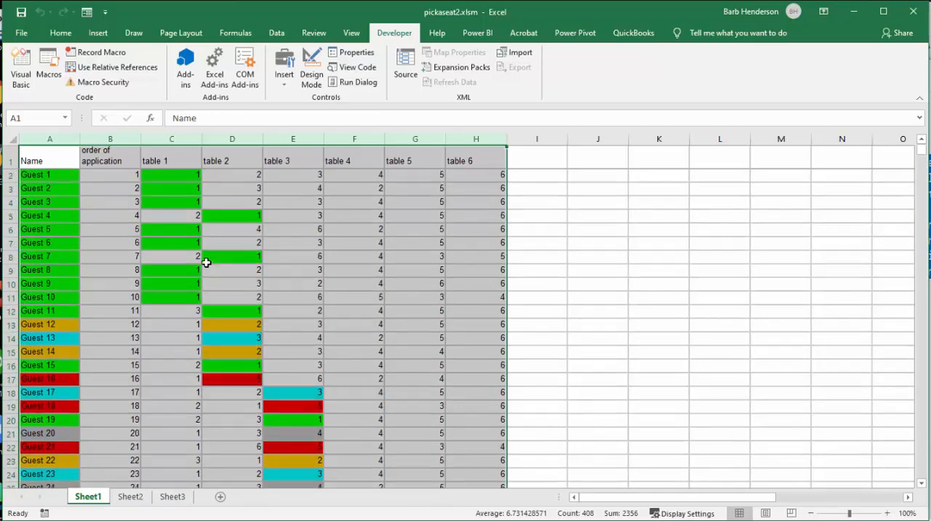
Apply No Fill from the Home ribbon to strip all colour coding from the sheet.
click(61, 32)
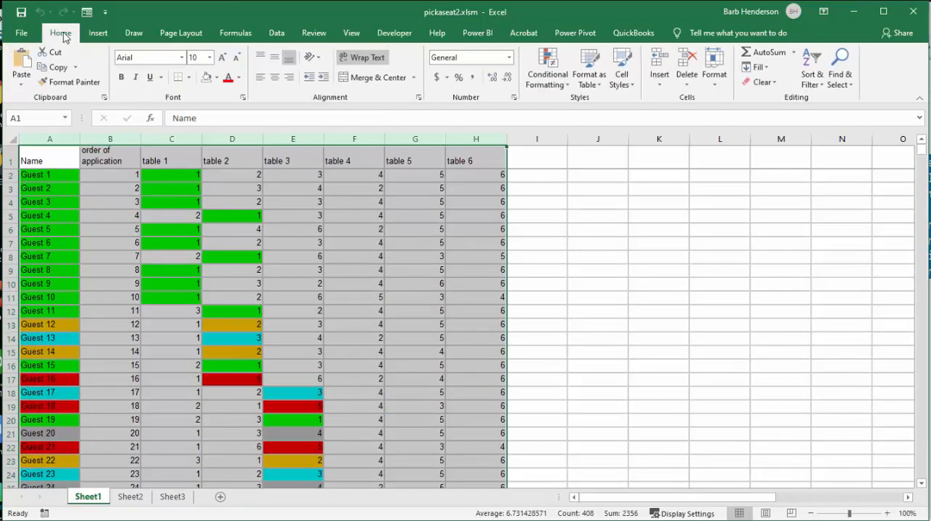
mouse_move(207, 79)
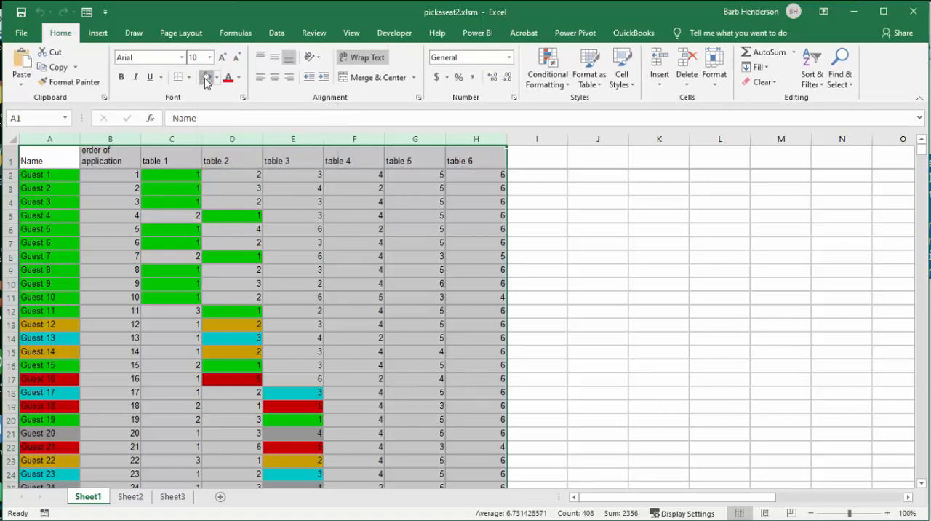
click(226, 77)
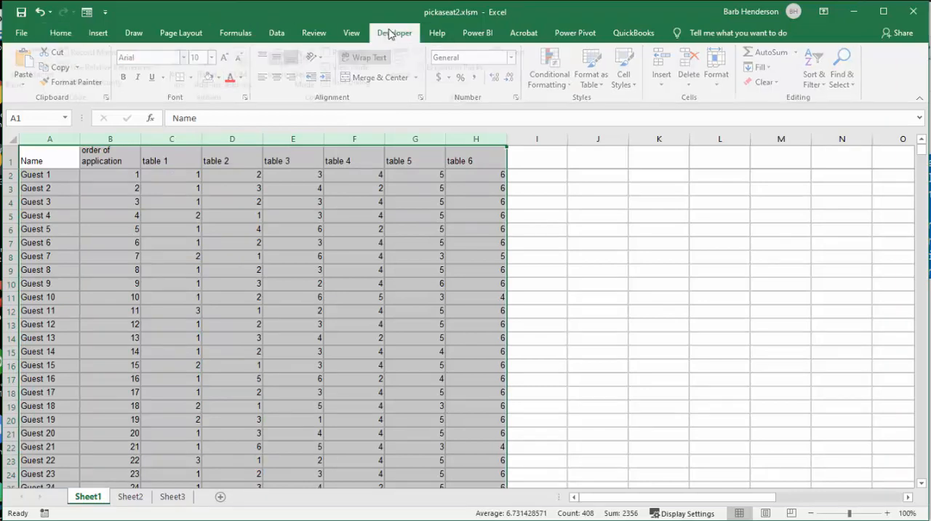
click(48, 66)
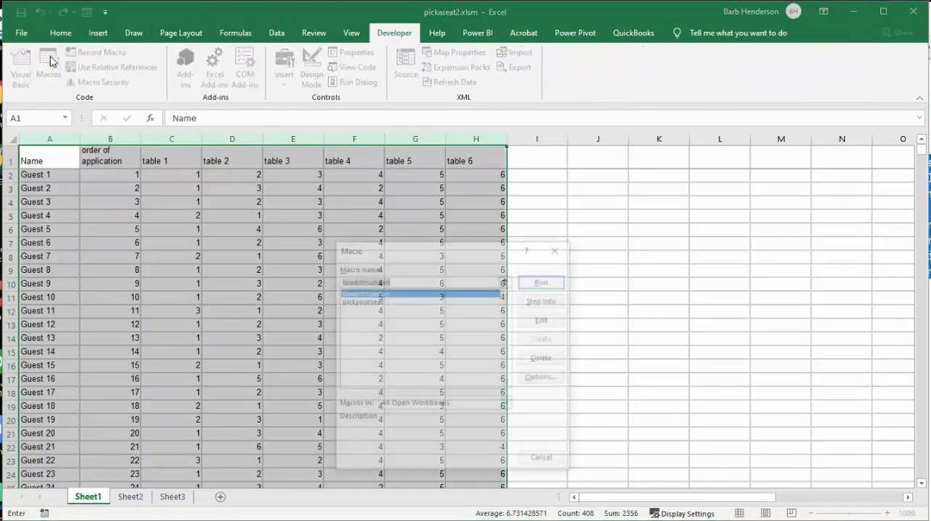
click(361, 300)
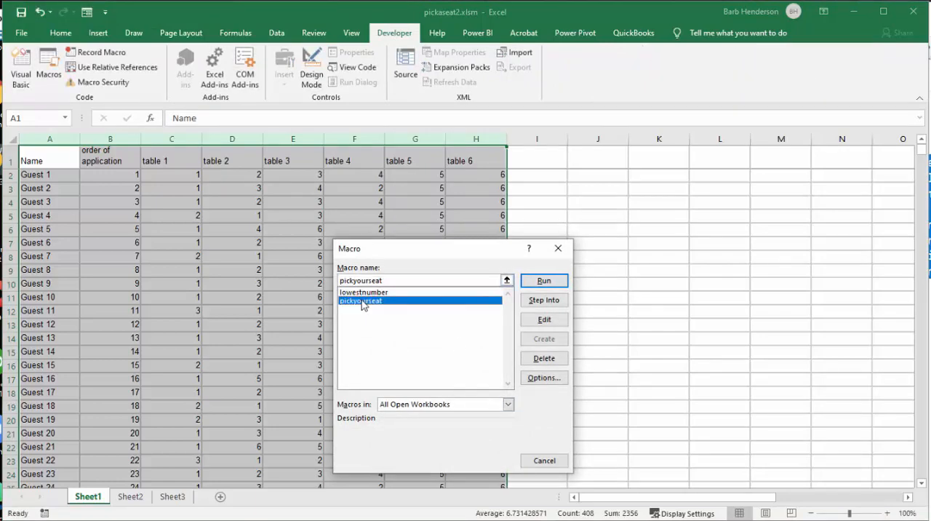
click(544, 280)
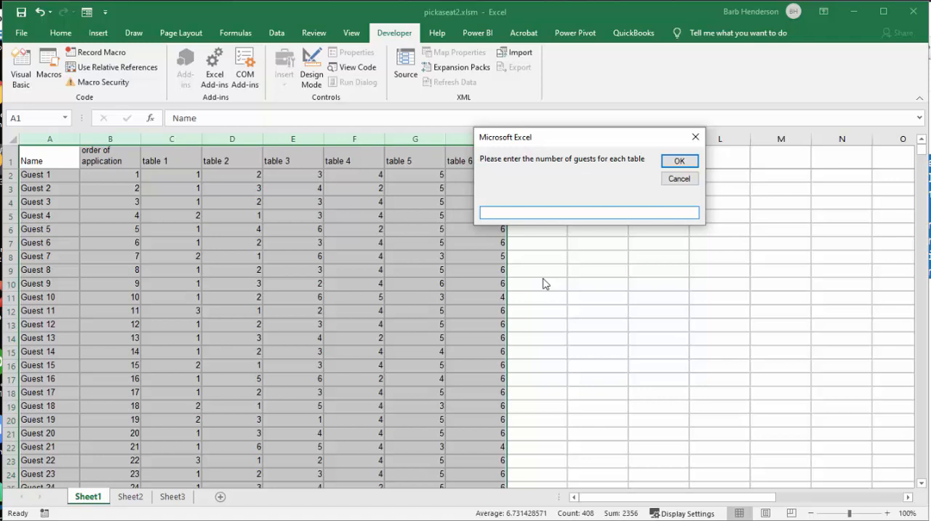
text(9)
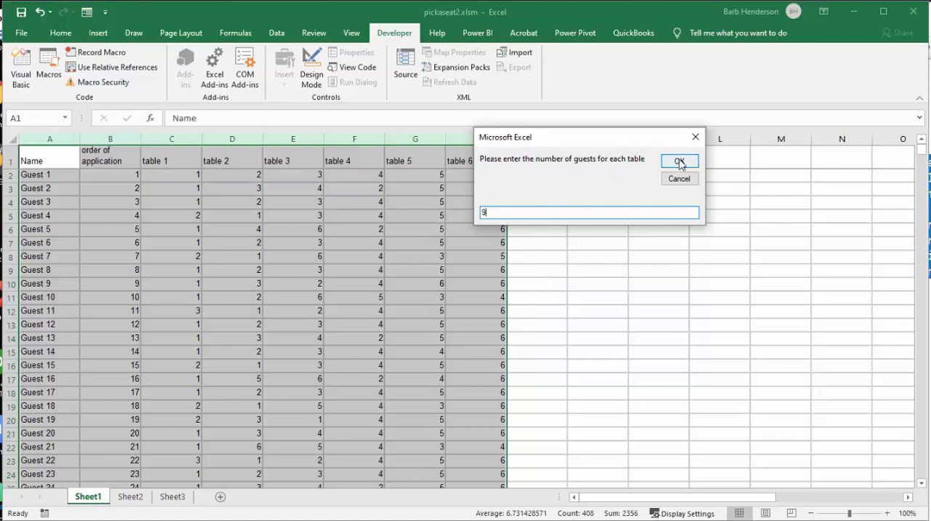
click(678, 162)
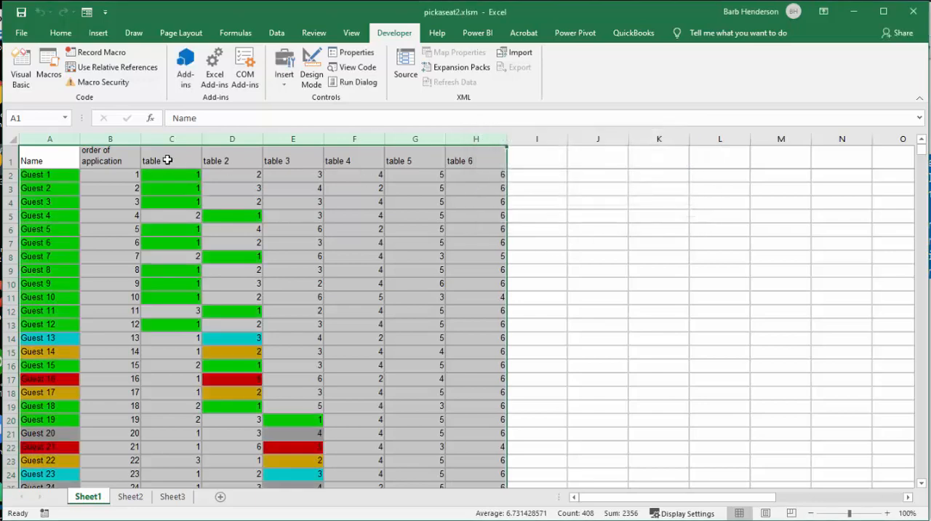
scroll(down, 3)
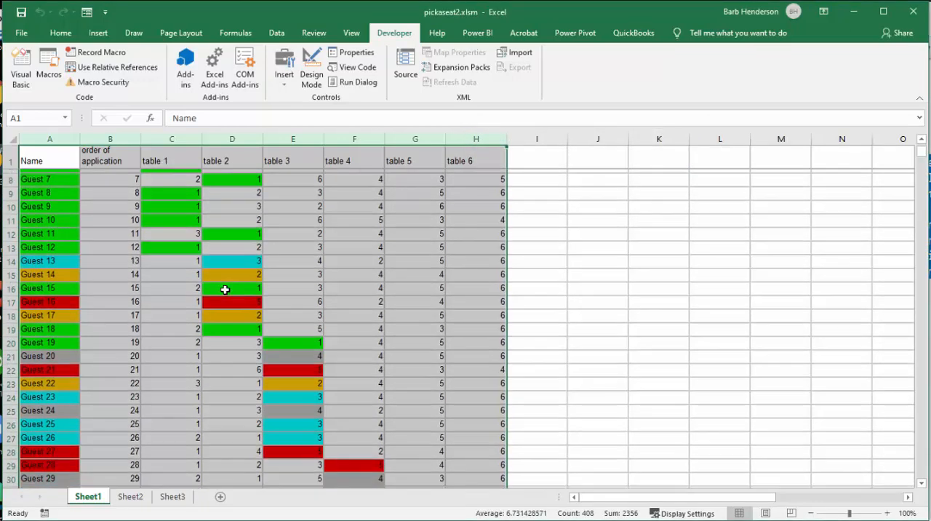
scroll(down, 3)
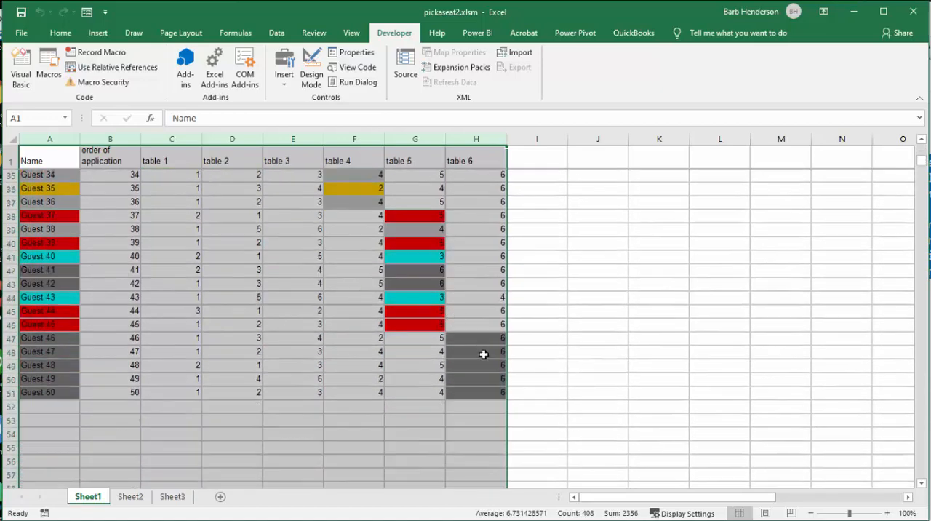
mouse_move(489, 404)
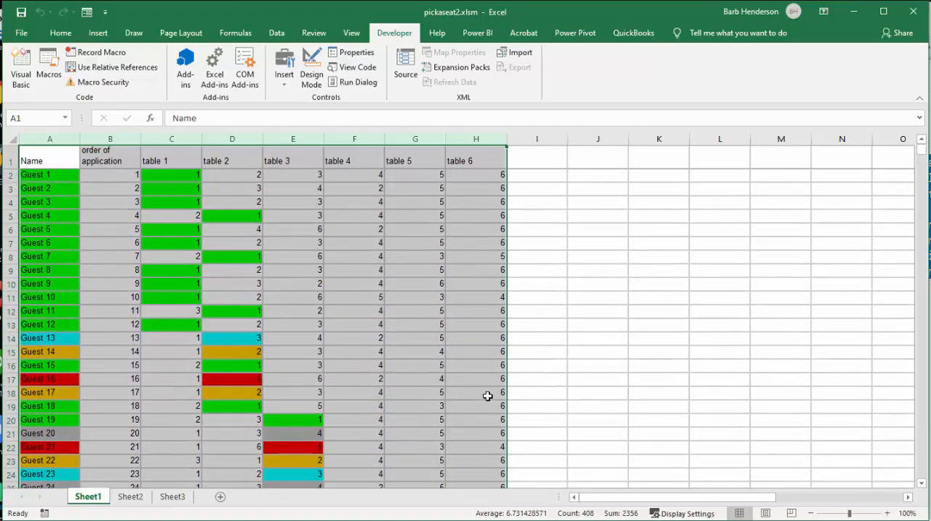
scroll(down, 3)
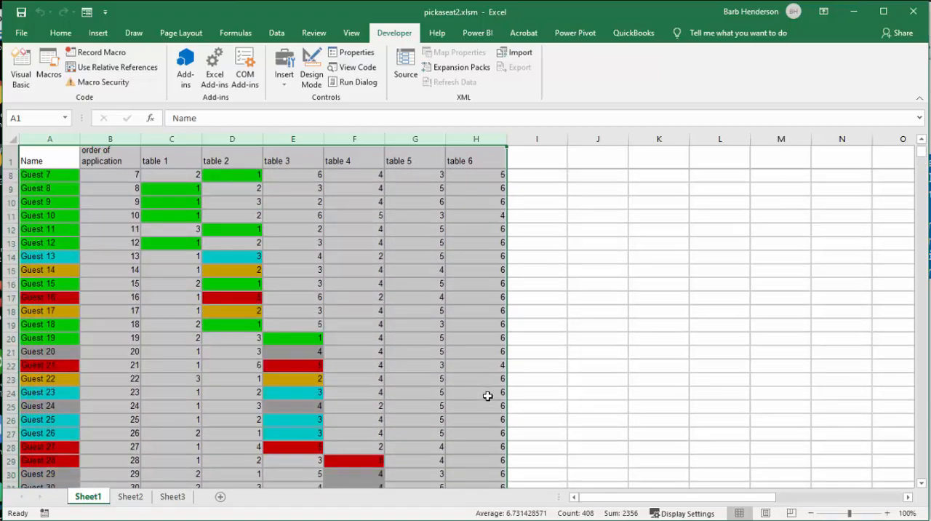
scroll(down, 3)
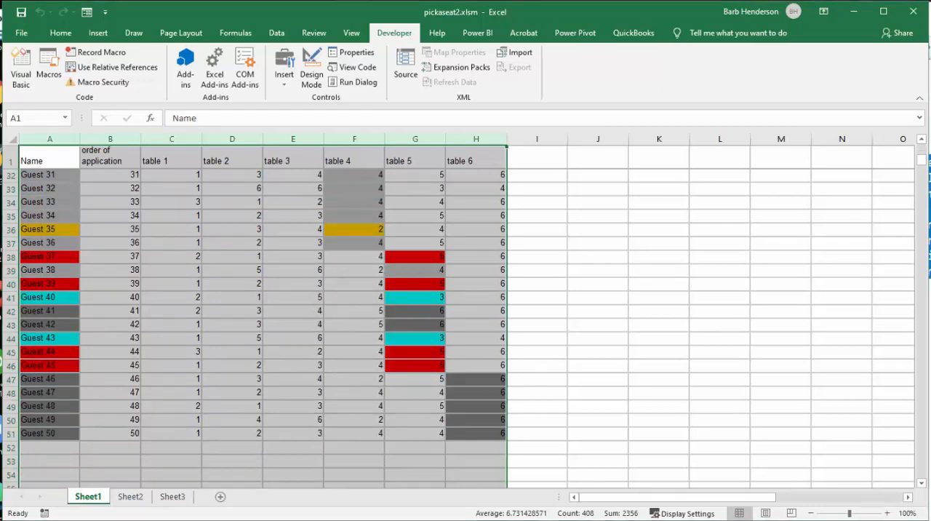
click(21, 65)
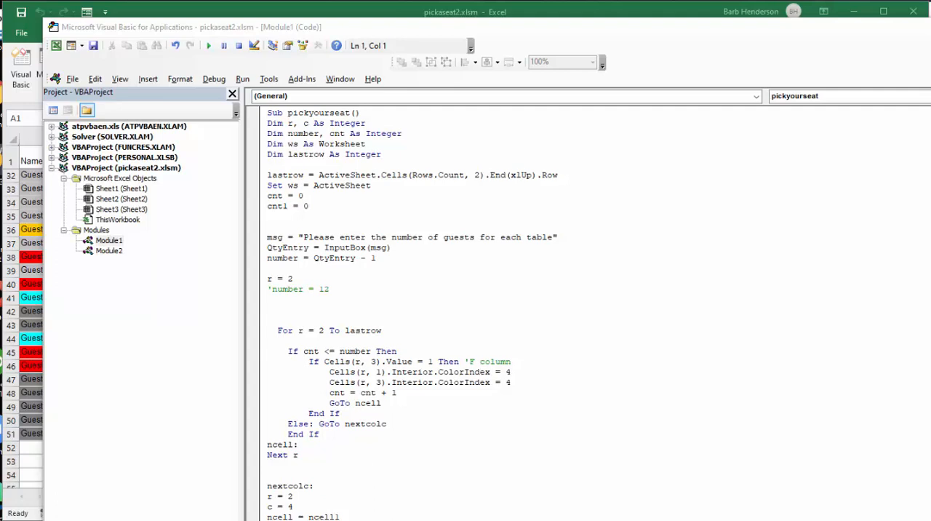
scroll(down, 3)
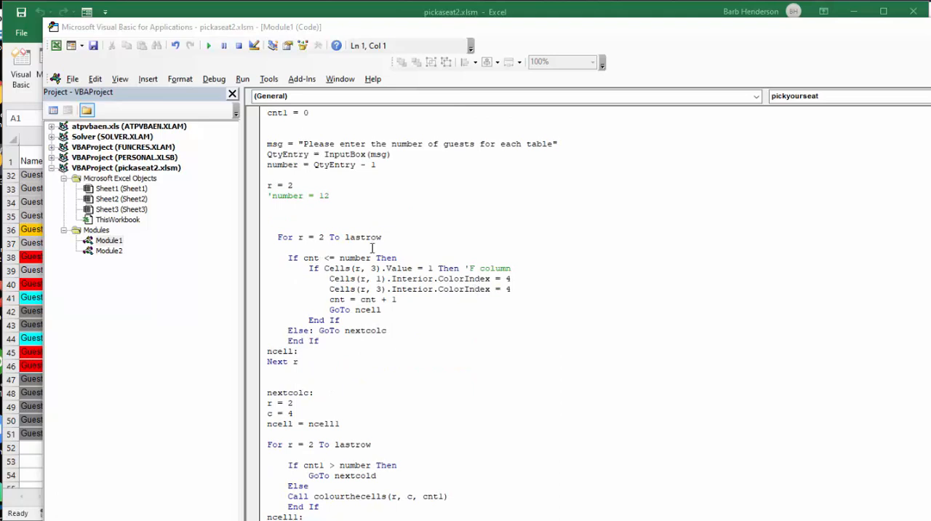
mouse_move(387, 239)
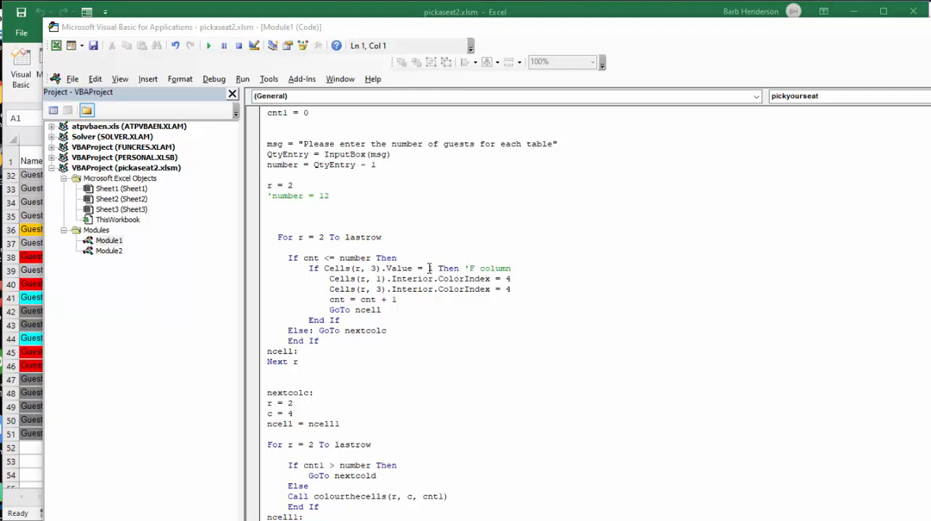
mouse_move(381, 283)
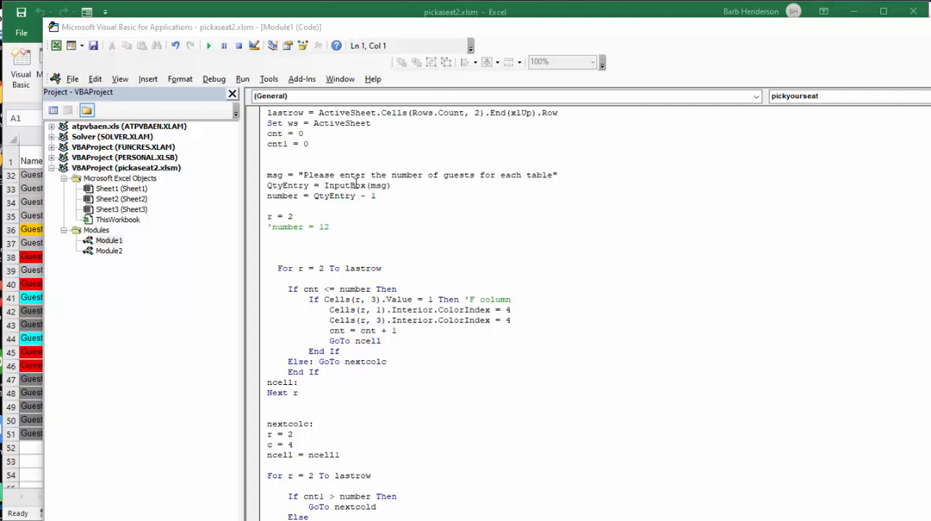
scroll(down, 3)
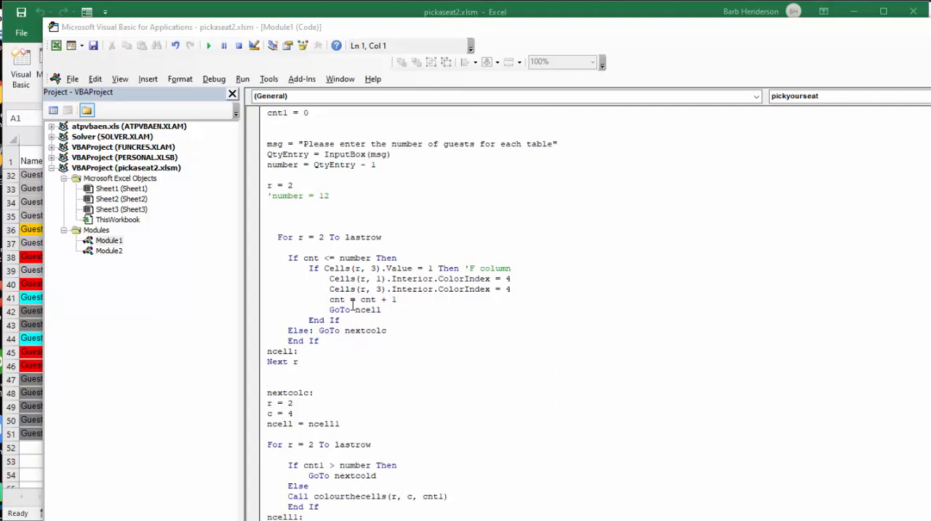
scroll(down, 3)
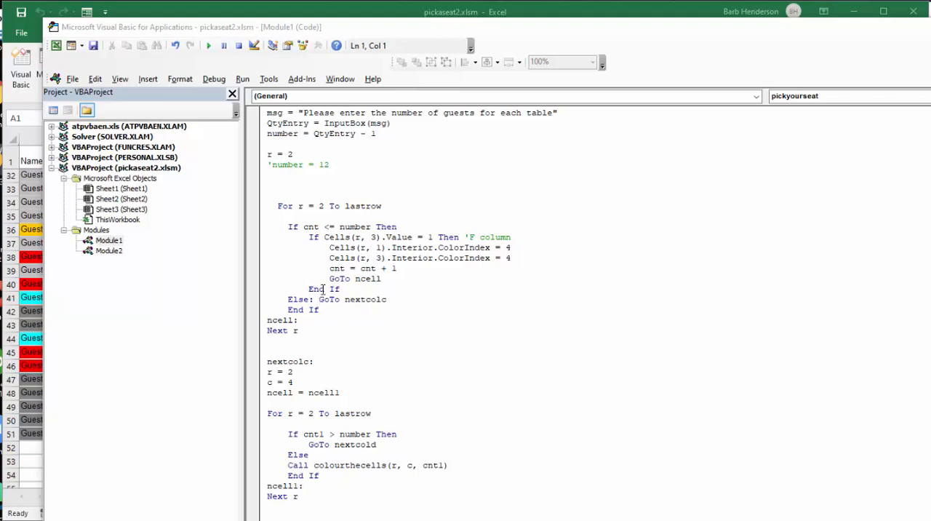
mouse_move(353, 372)
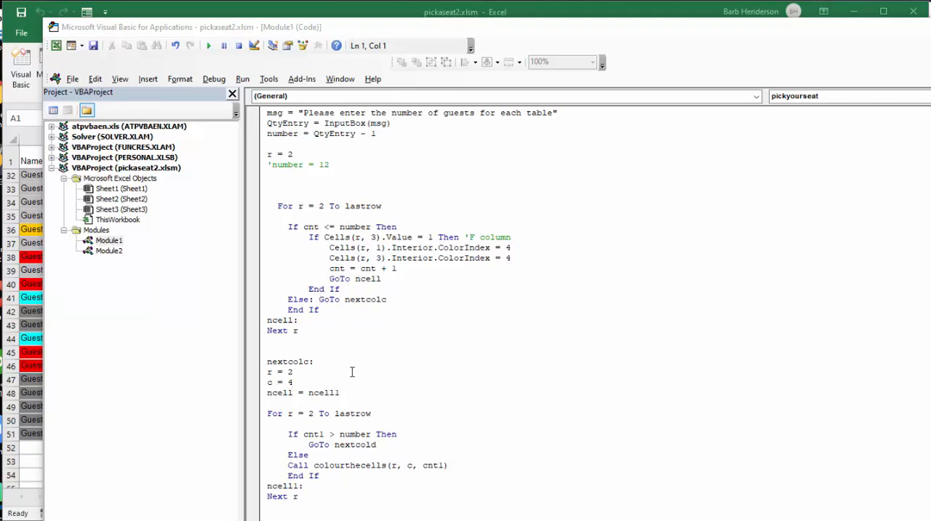
scroll(down, 3)
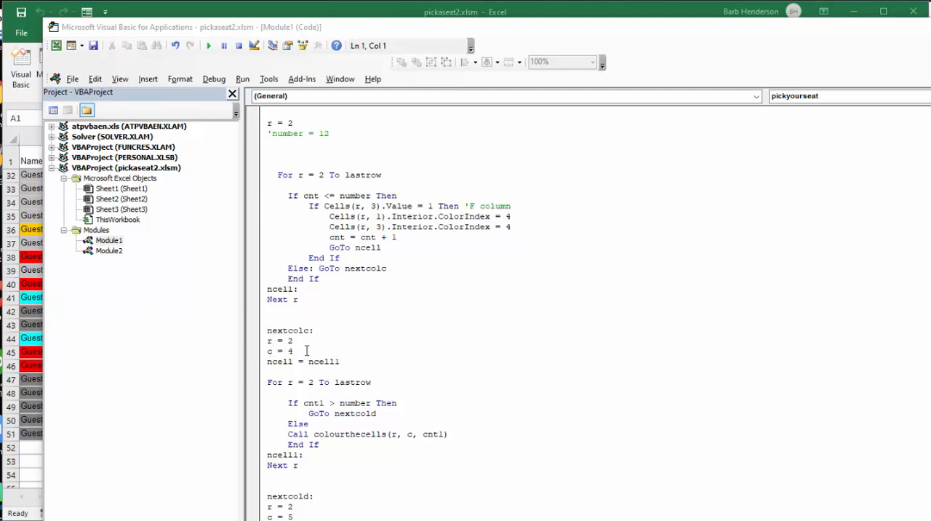
scroll(down, 3)
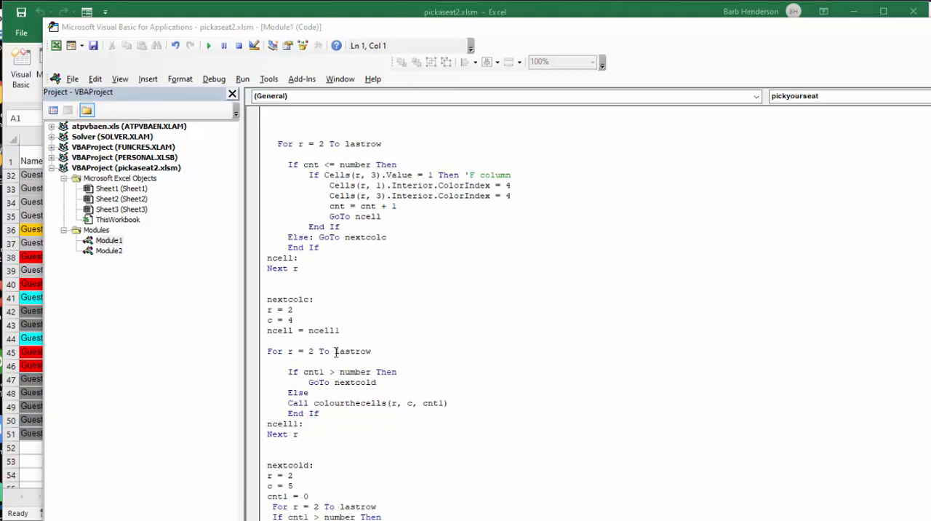
mouse_move(390, 319)
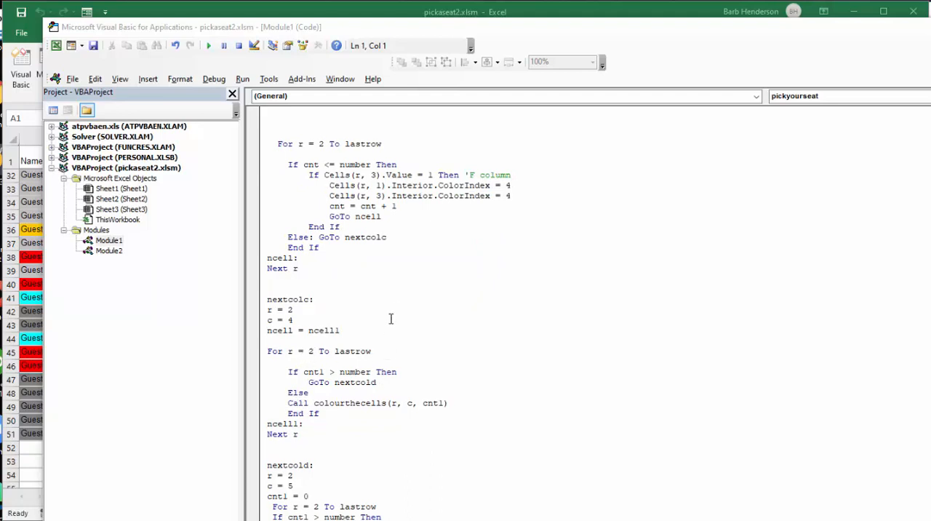
mouse_move(312, 376)
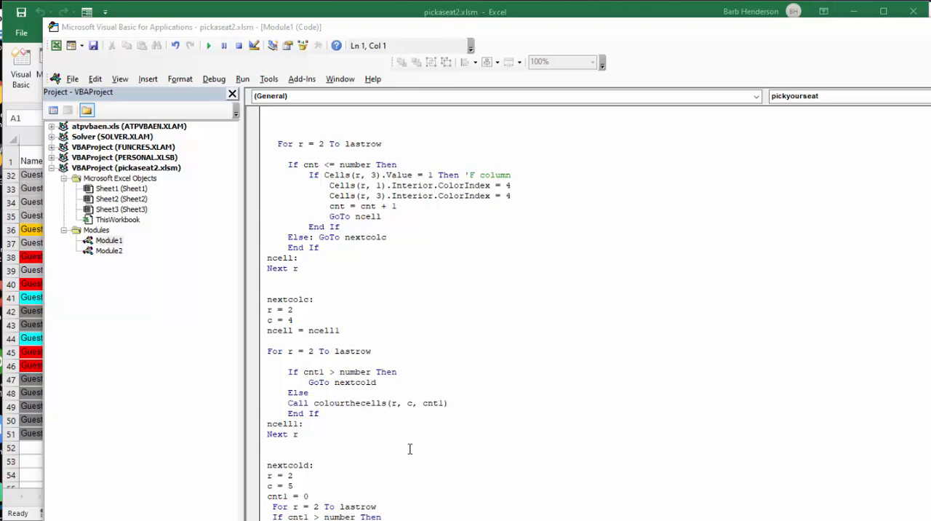
scroll(down, 3)
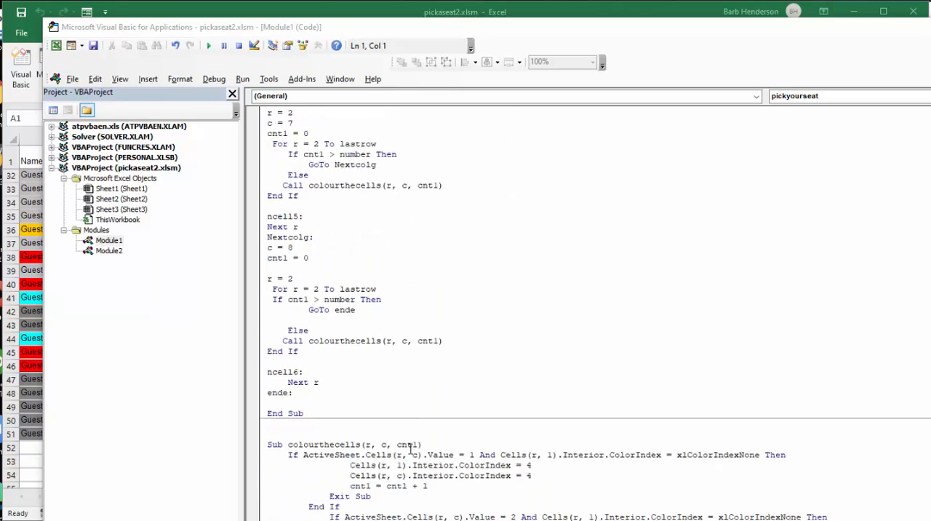
scroll(down, 3)
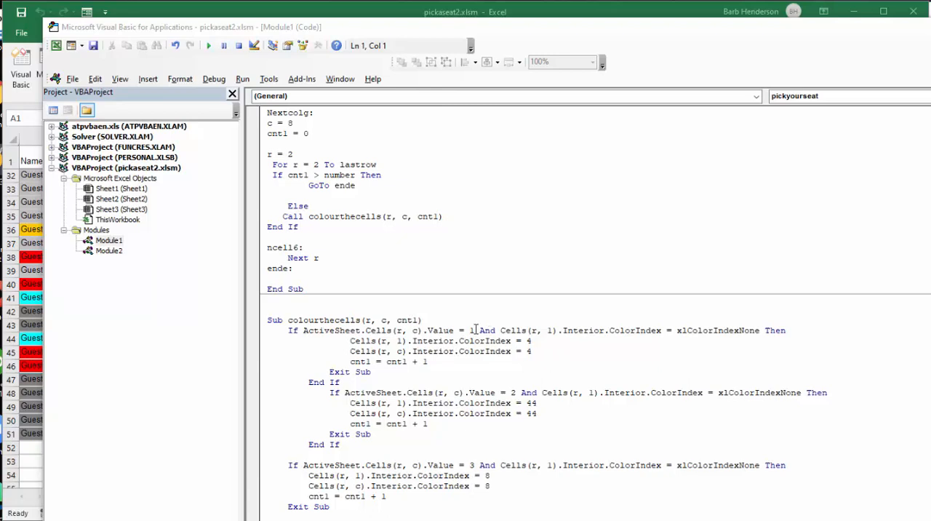
mouse_move(593, 332)
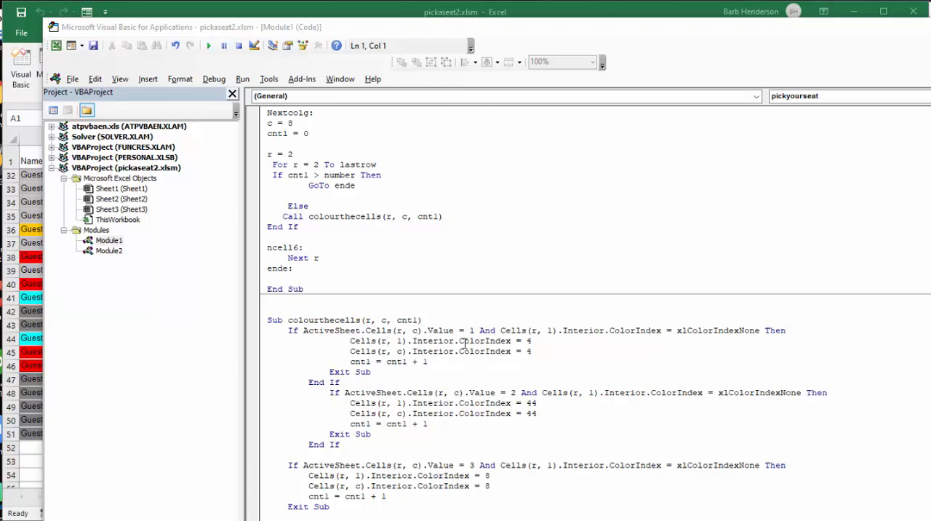
mouse_move(559, 345)
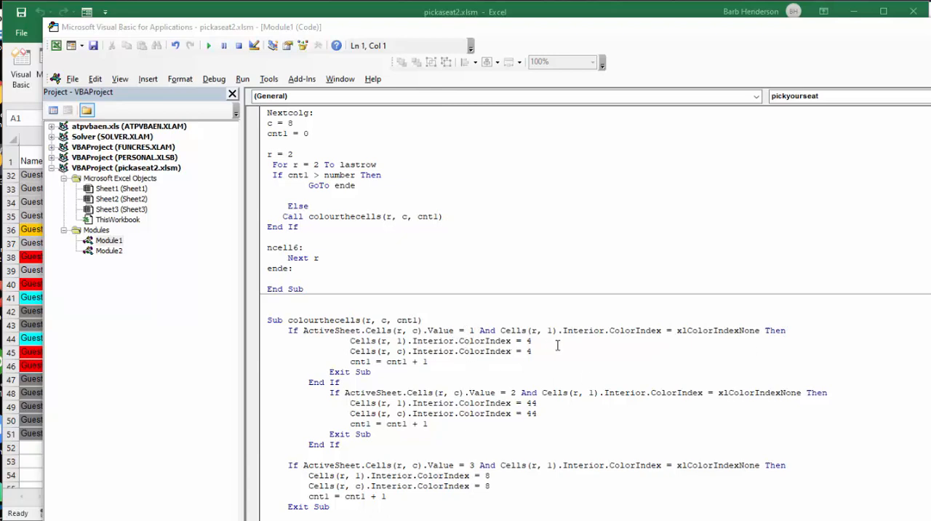
mouse_move(471, 387)
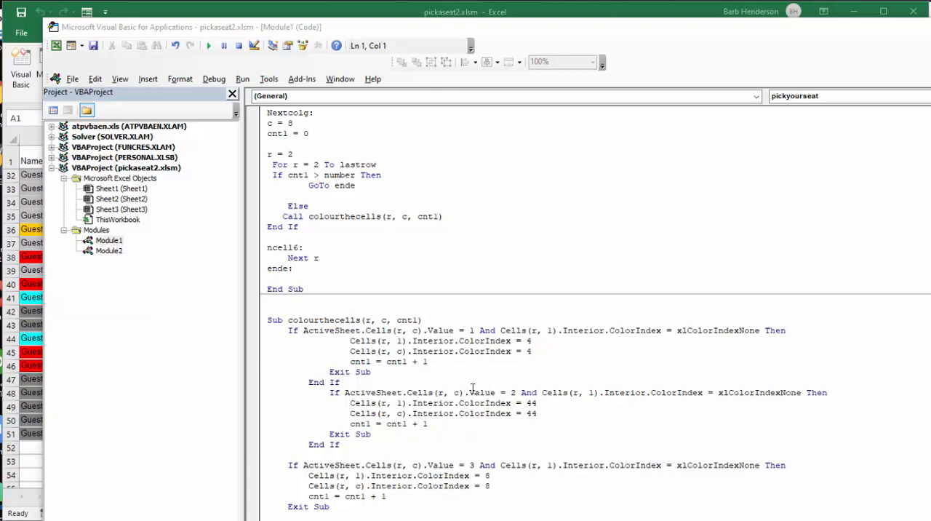
mouse_move(595, 398)
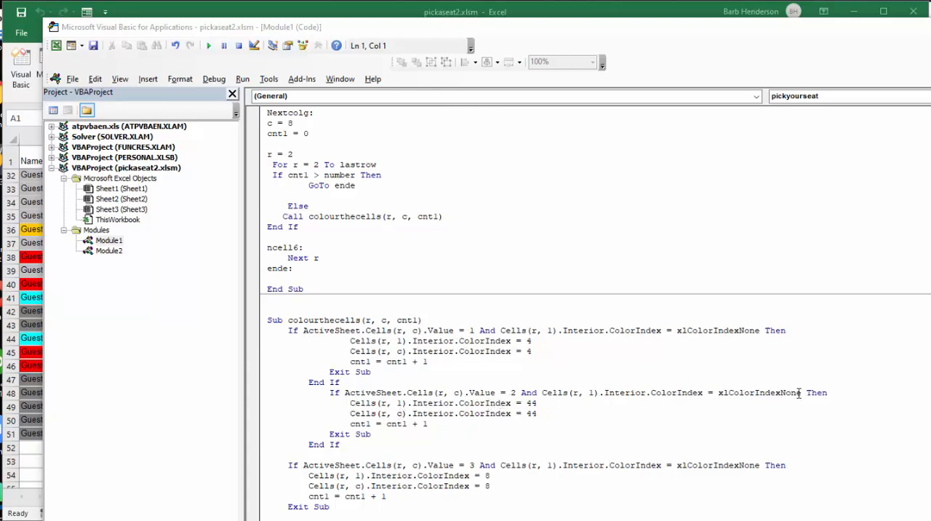
mouse_move(486, 407)
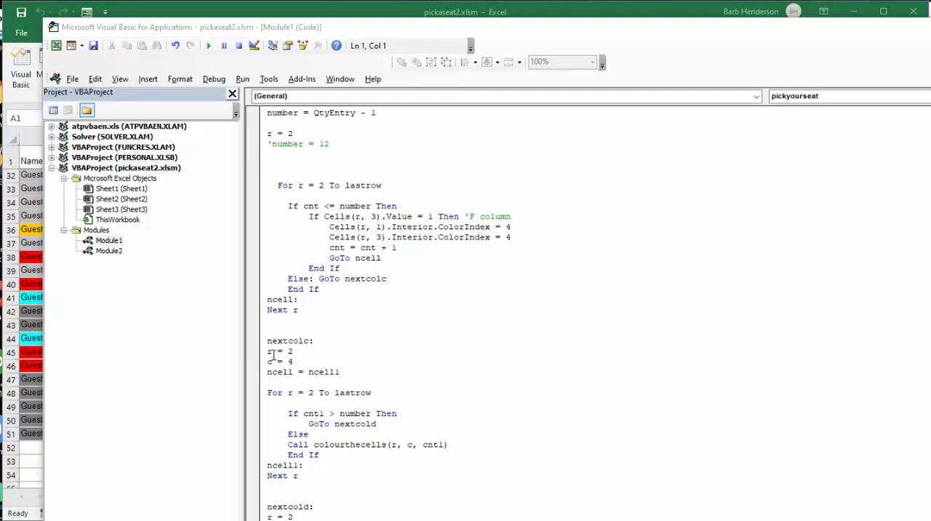
scroll(down, 3)
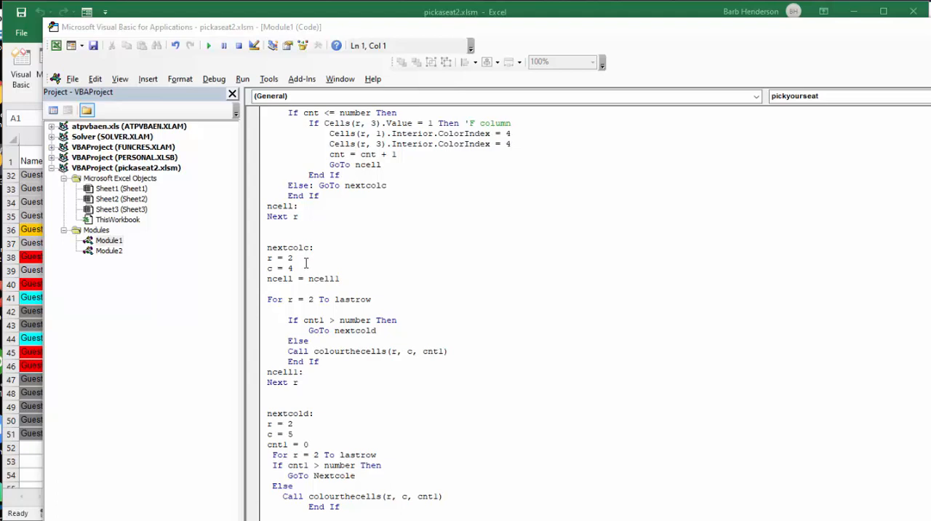
mouse_move(343, 451)
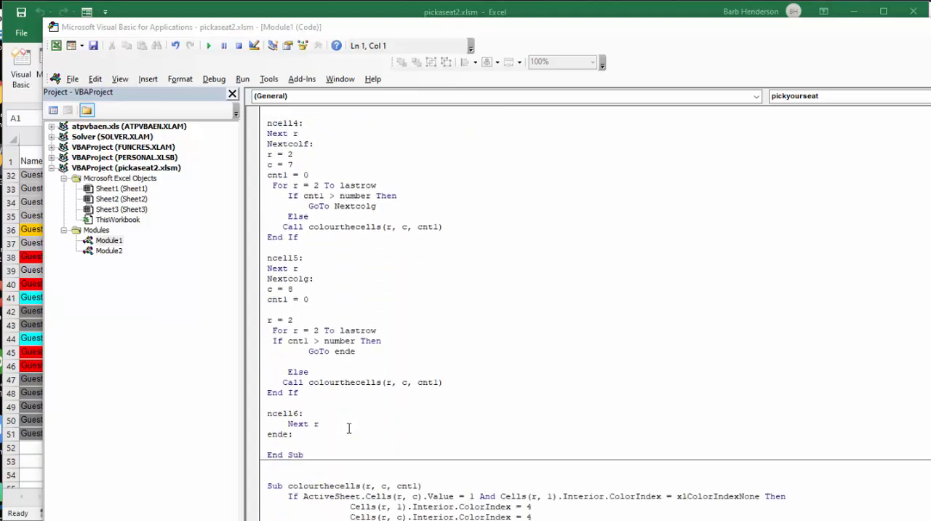
scroll(down, 3)
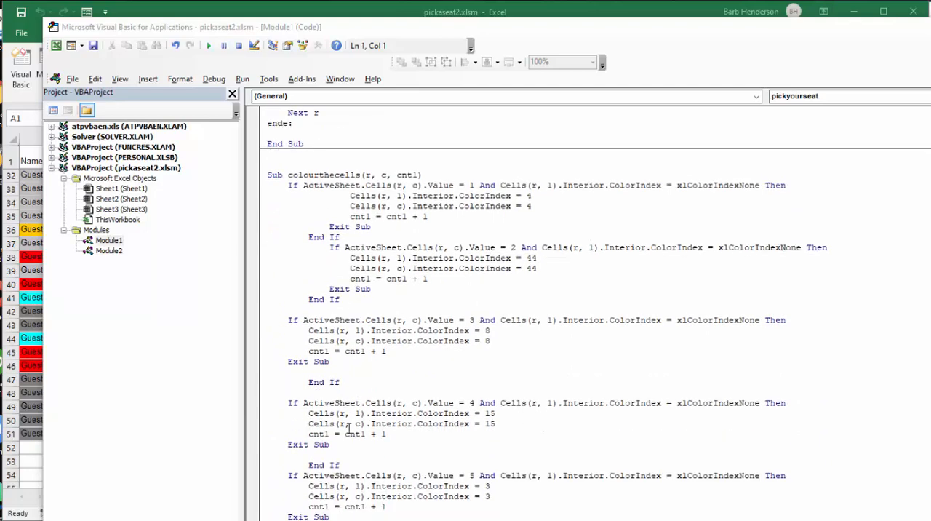